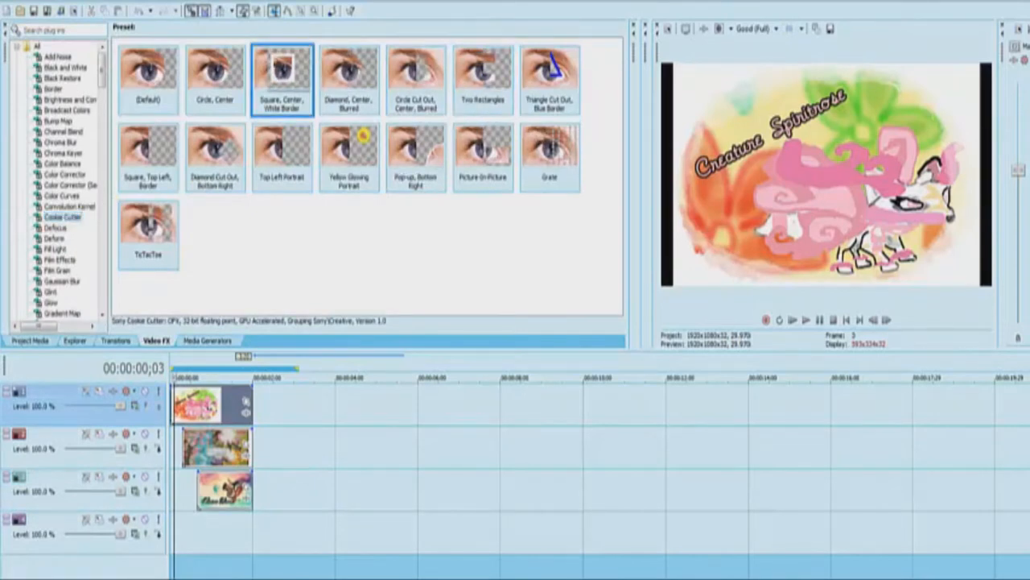
- Apply the 'Square, Center, White Border' Cookie Cutter preset to STRONG, then enlarge it and shift it right
{"action": "double_click", "coordinate": [282, 77]}
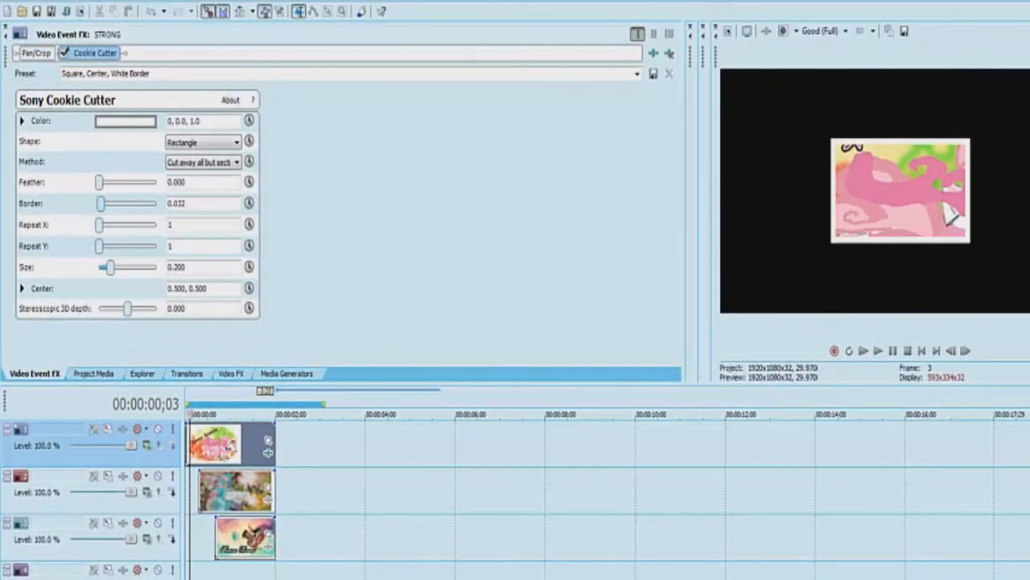
{"action": "left_click_drag", "start_coordinate": [110, 266], "coordinate": [115, 267]}
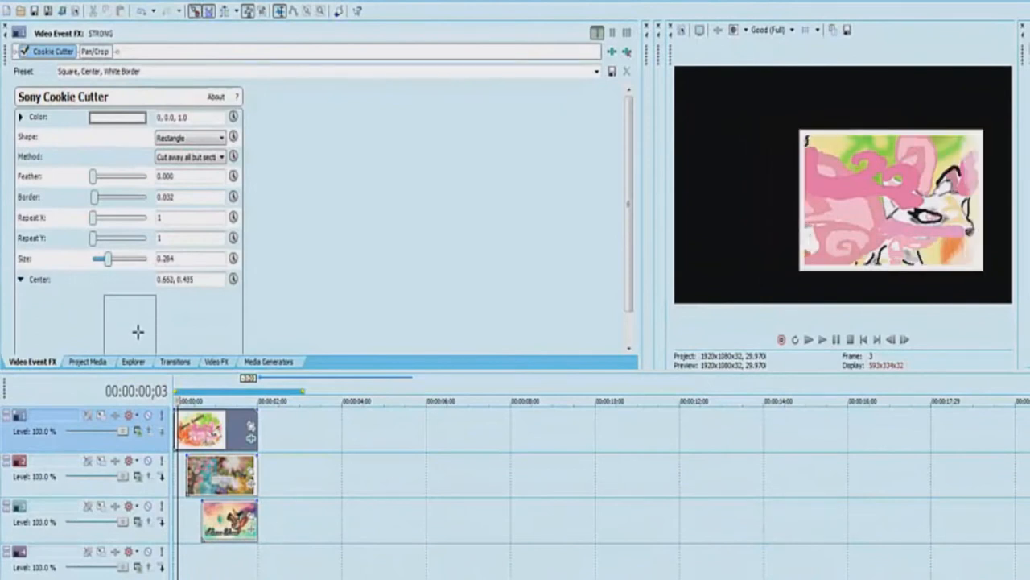
- Rotate STRONG in Pan/Crop, reorder the tracks, and give th the square Cookie Cutter preset
{"action": "left_click", "coordinate": [94, 51]}
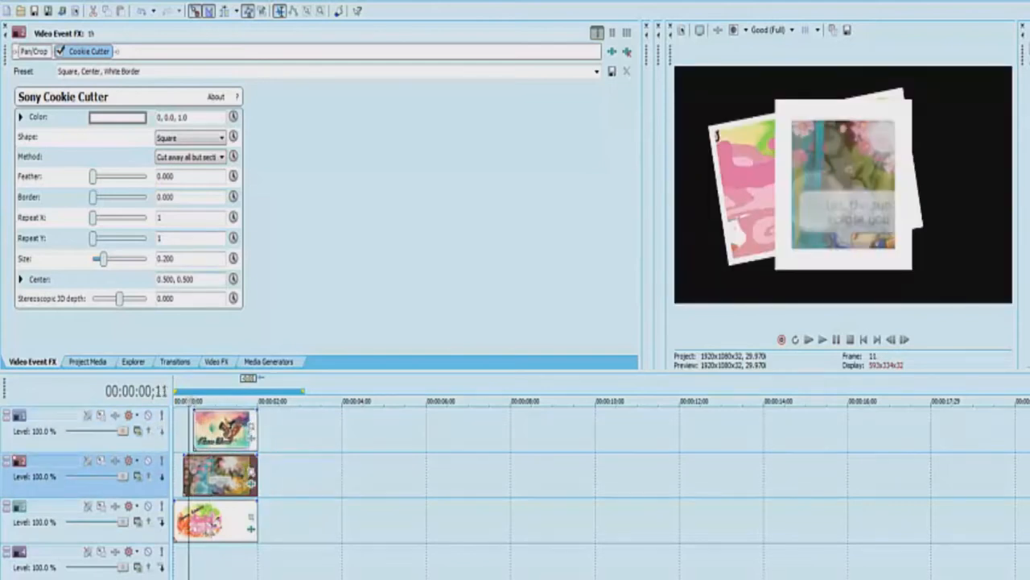
- Set th's Cookie Cutter to Rectangle with border 0.032, a larger size and a lower centre
{"action": "left_click", "coordinate": [21, 280]}
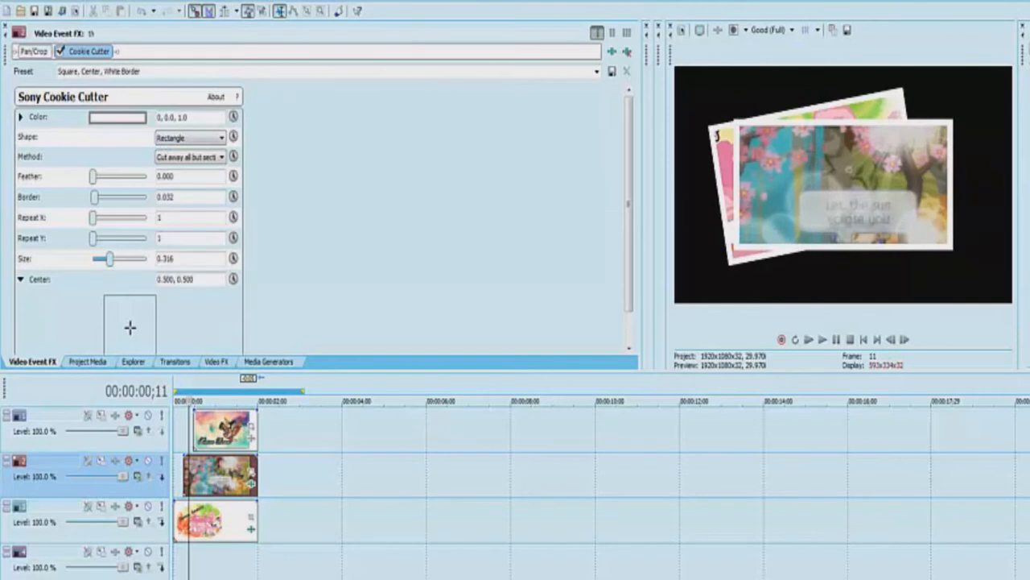
{"action": "left_click_drag", "start_coordinate": [130, 327], "coordinate": [130, 331]}
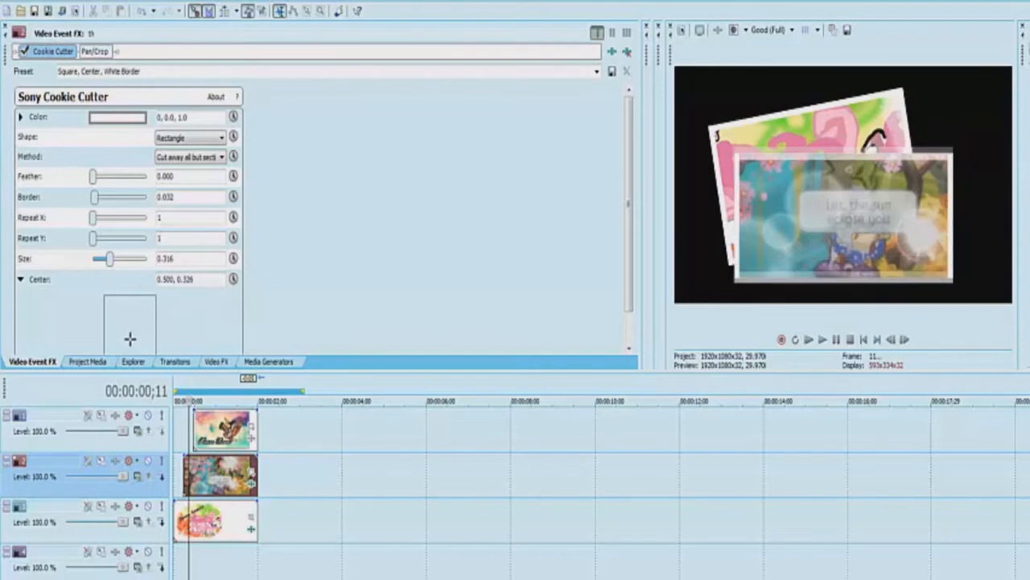
{"action": "left_click_drag", "start_coordinate": [113, 338], "coordinate": [145, 338]}
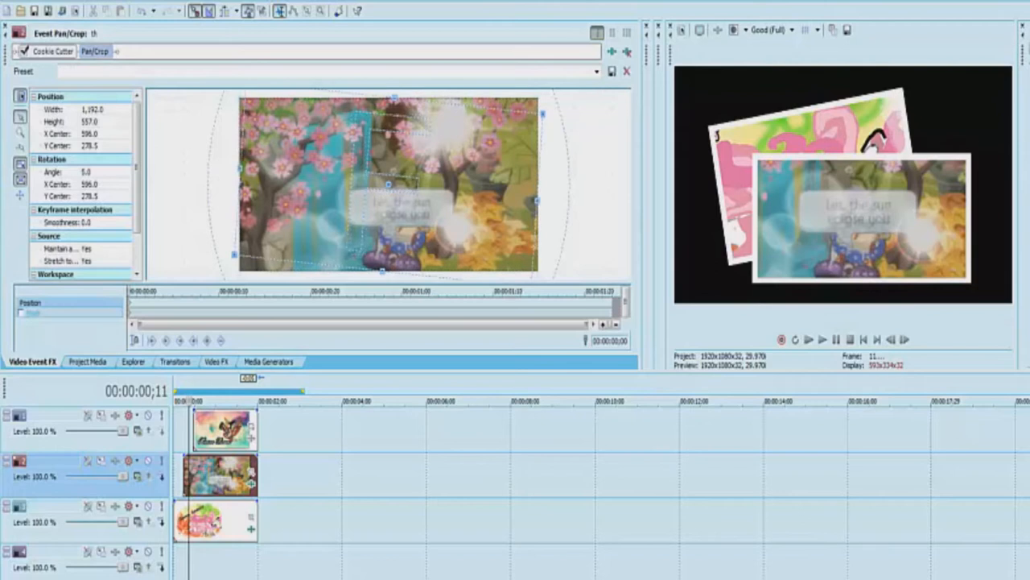
- Rotate the th frame to about -9.8°, shift it right and down, and close Properties
{"action": "left_click_drag", "start_coordinate": [544, 114], "coordinate": [548, 240]}
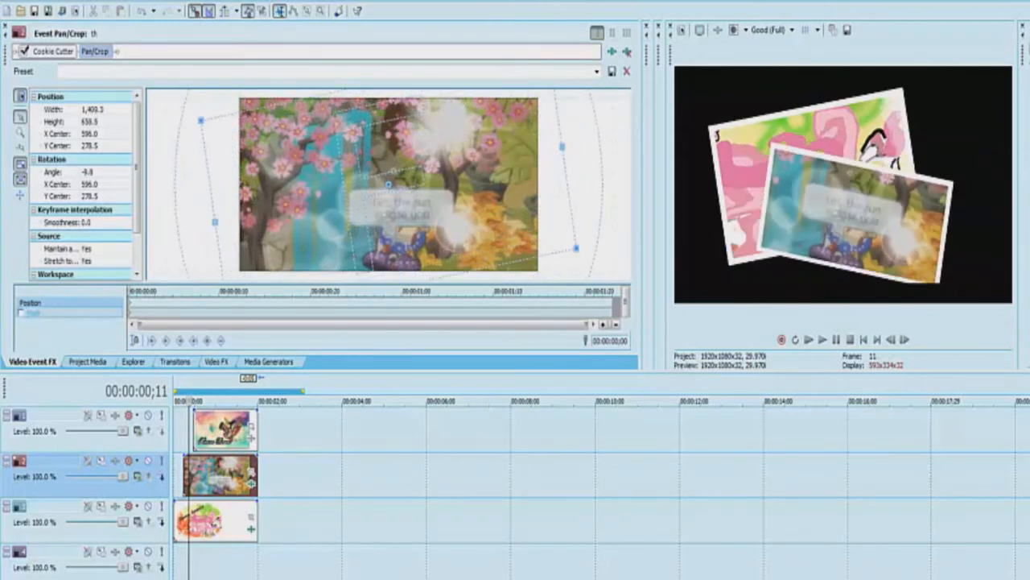
{"action": "left_click_drag", "start_coordinate": [390, 181], "coordinate": [370, 209]}
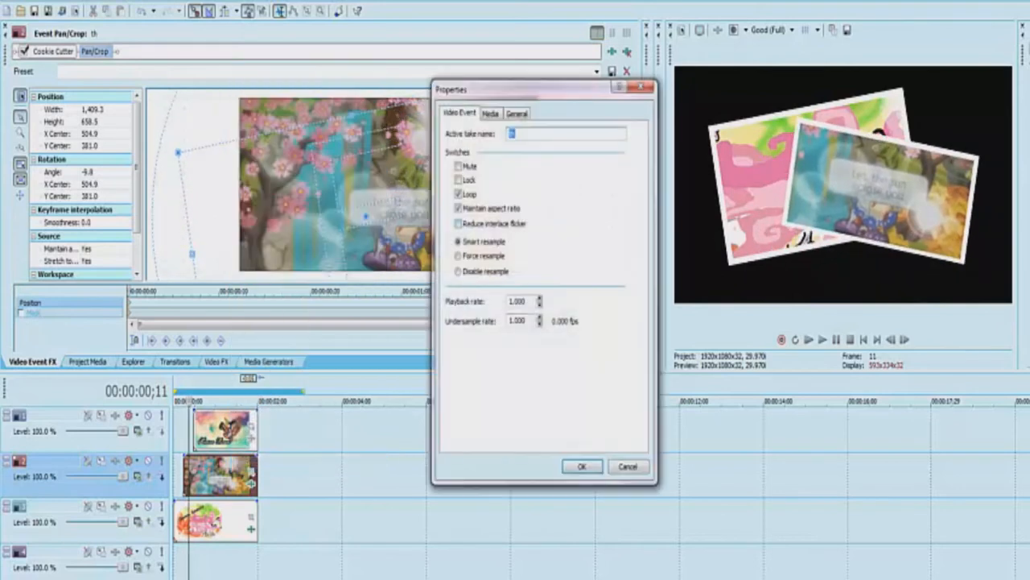
{"action": "left_click", "coordinate": [581, 466]}
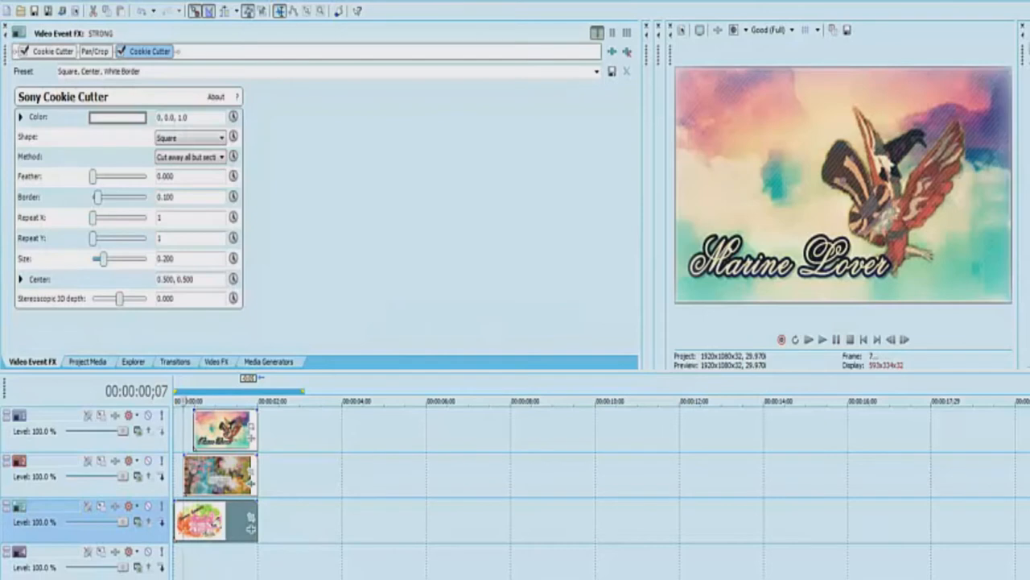
- Give THUMBNAIL a Rectangle Cookie Cutter with border 0.032 and size 0.463
{"action": "left_click", "coordinate": [216, 361]}
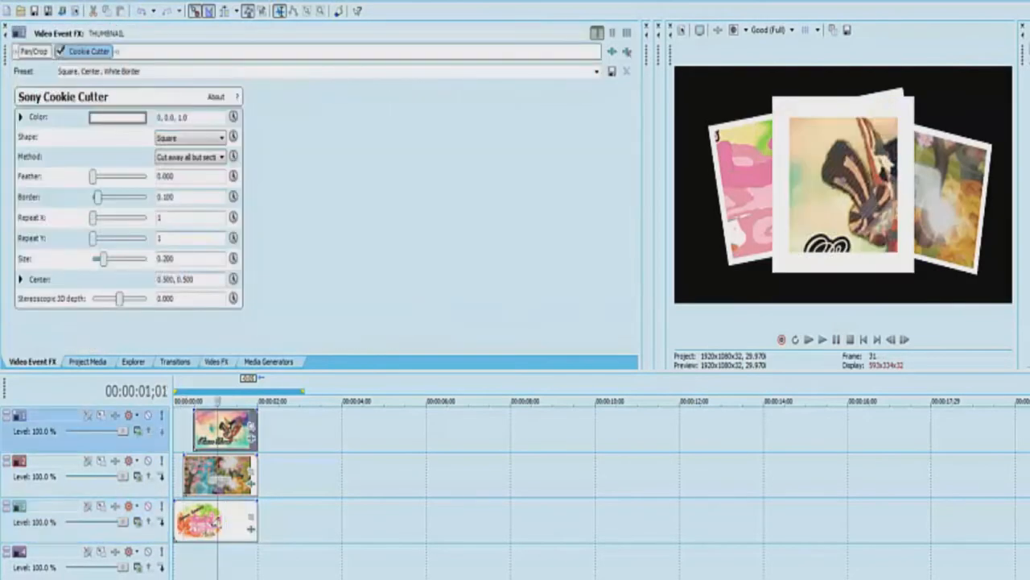
{"action": "left_click_drag", "start_coordinate": [98, 197], "coordinate": [93, 196]}
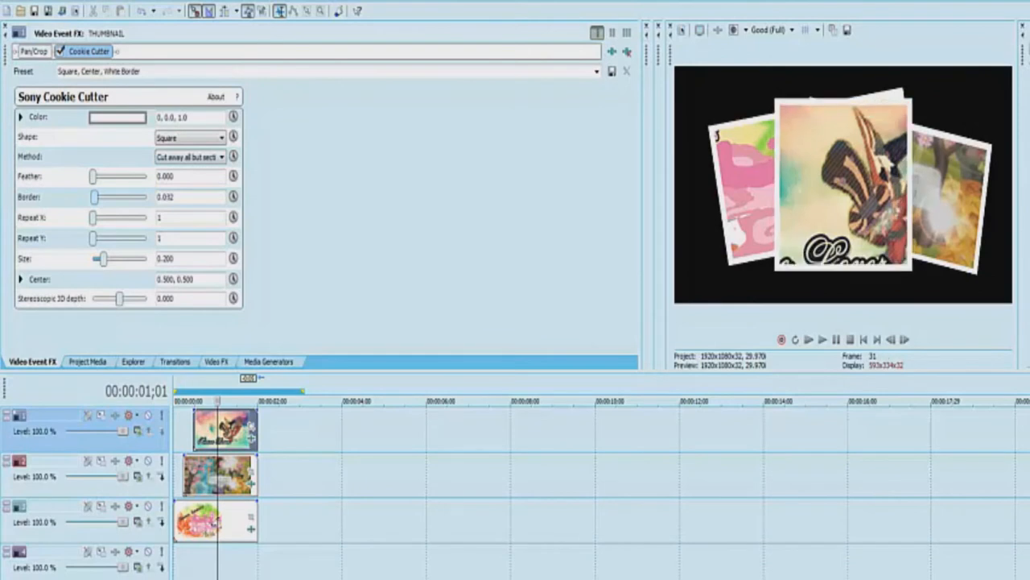
{"action": "left_click", "coordinate": [189, 137]}
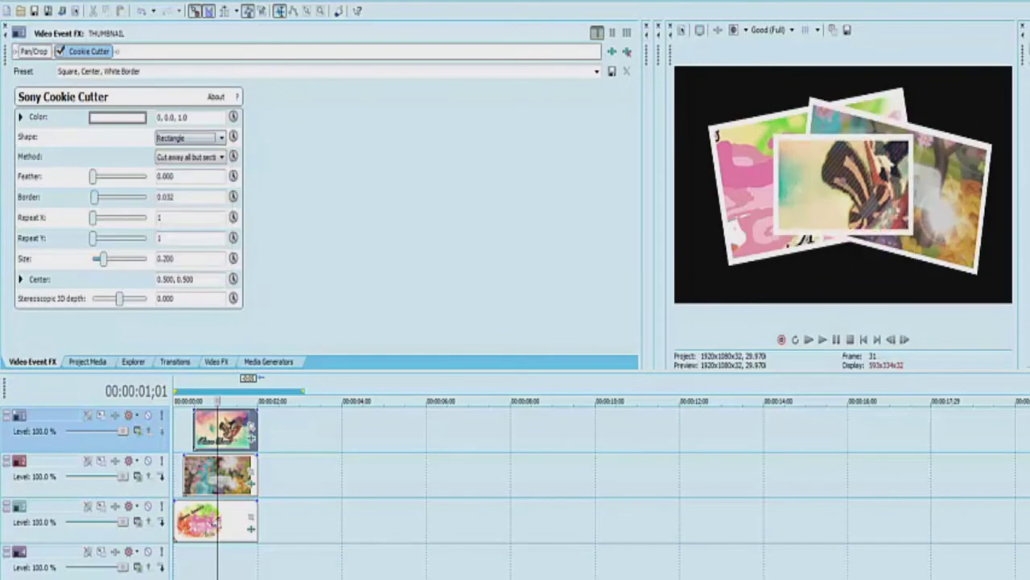
{"action": "left_click_drag", "start_coordinate": [103, 257], "coordinate": [116, 258]}
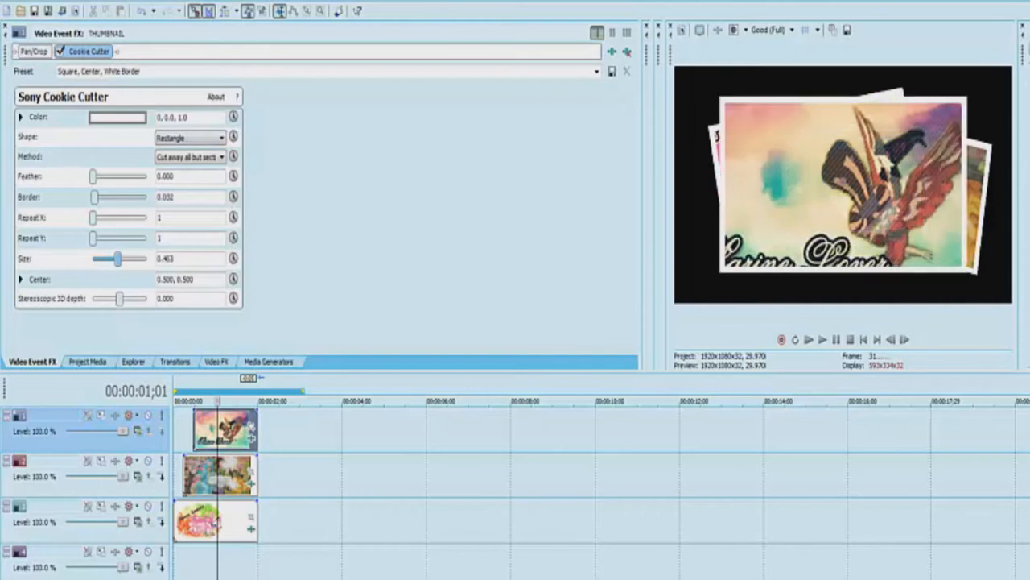
{"action": "left_click_drag", "start_coordinate": [118, 257], "coordinate": [112, 257]}
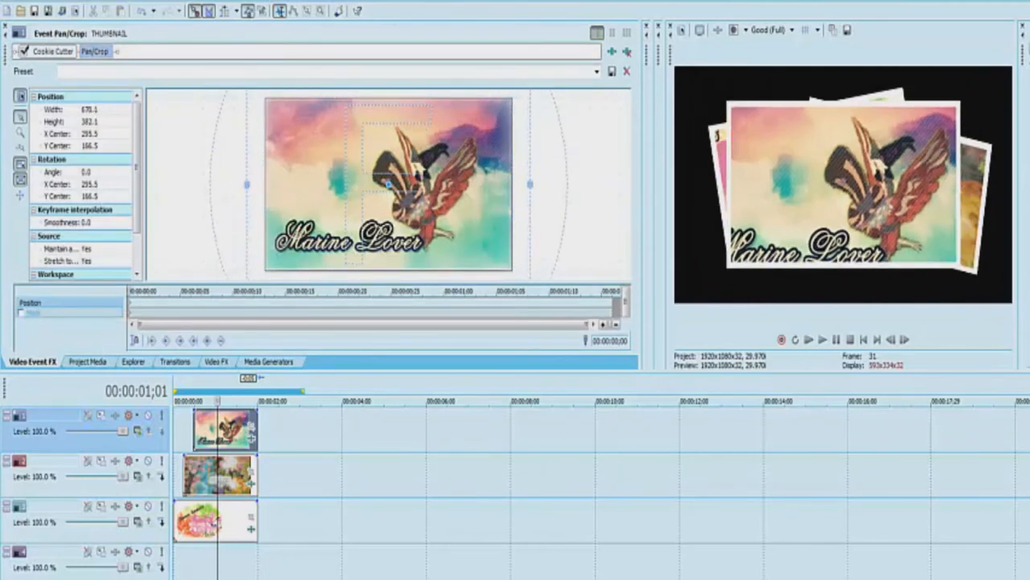
- Reposition THUMBNAIL and tilt it to 15.2°, then repeat the three-photo stack along the timeline
{"action": "left_click_drag", "start_coordinate": [387, 185], "coordinate": [414, 169]}
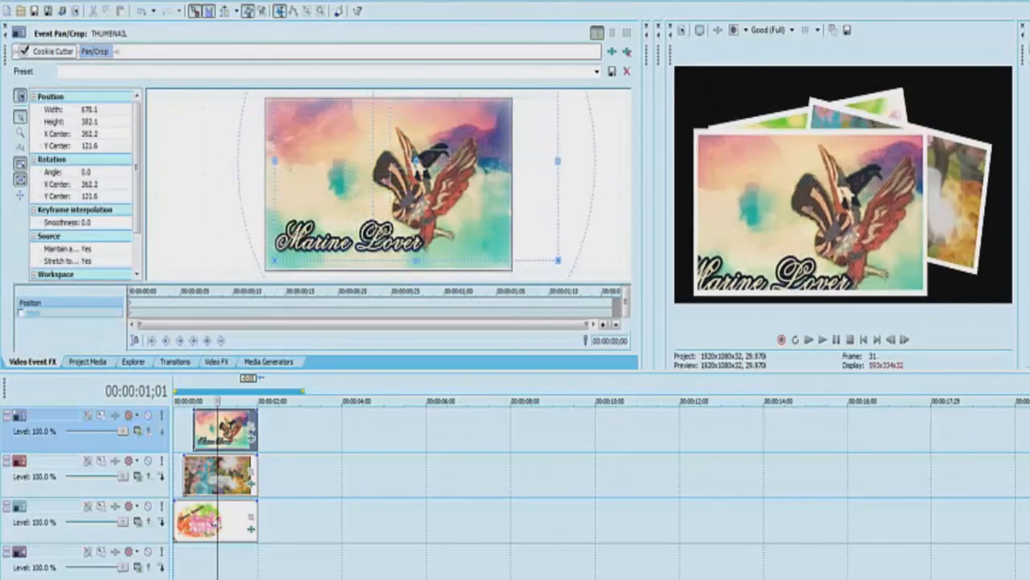
{"action": "left_click_drag", "start_coordinate": [557, 161], "coordinate": [553, 143]}
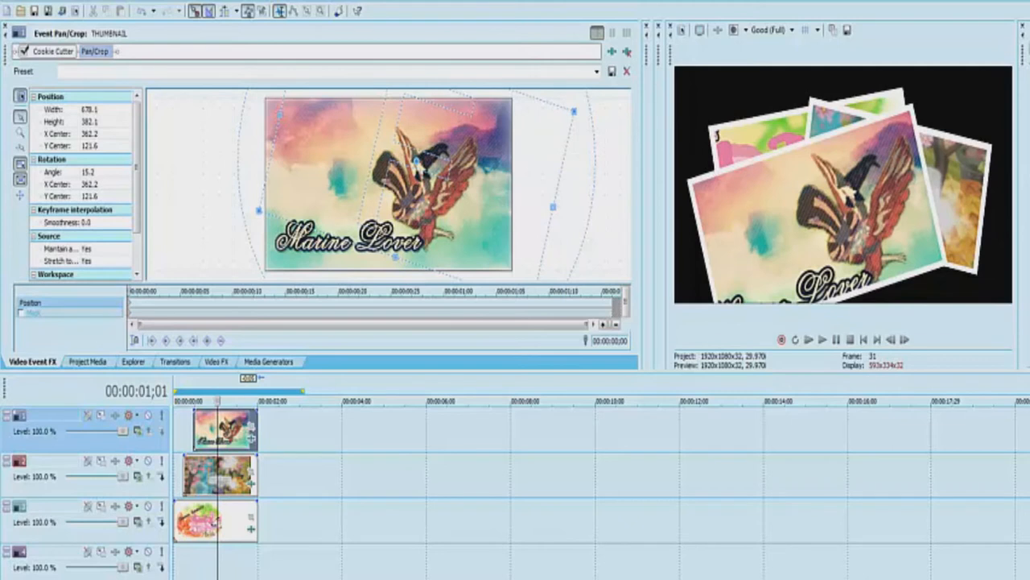
{"action": "left_click", "coordinate": [175, 361]}
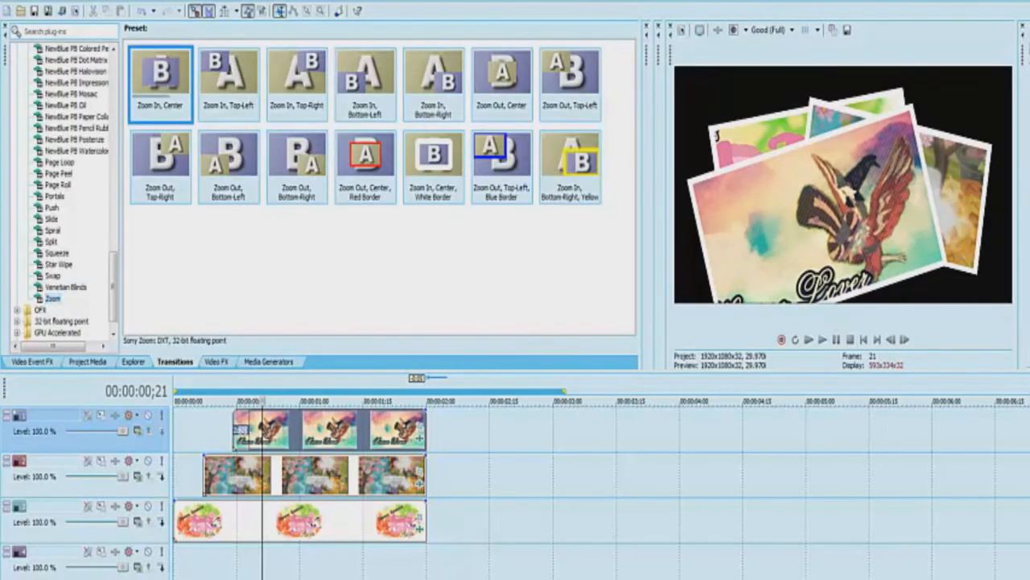
- Apply the 'Zoom In, Center' transition preset to the photo clips
{"action": "double_click", "coordinate": [160, 73]}
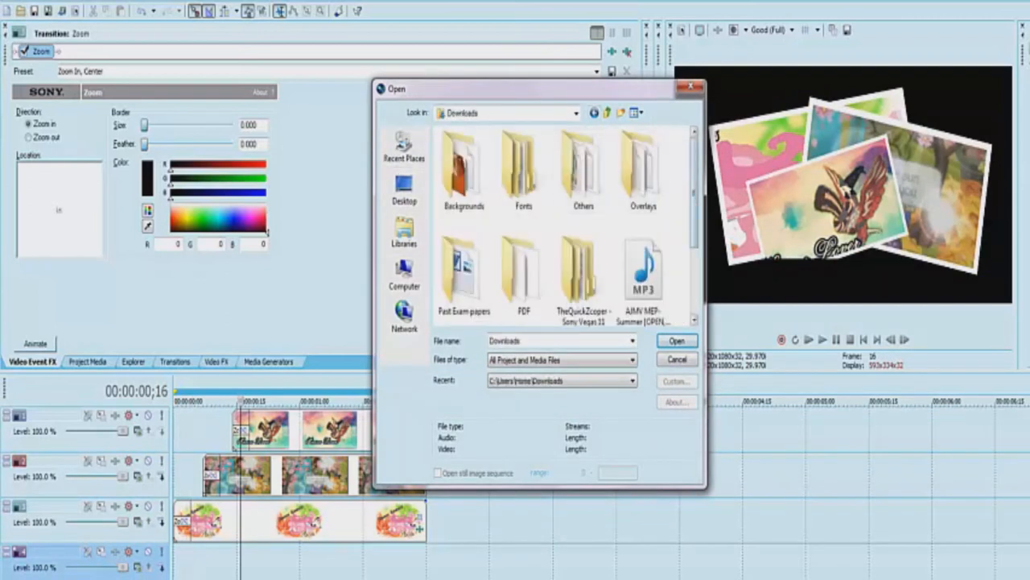
- Import the flower video from Backgrounds and camactic2.avi, and place them on the tracks
{"action": "double_click", "coordinate": [463, 165]}
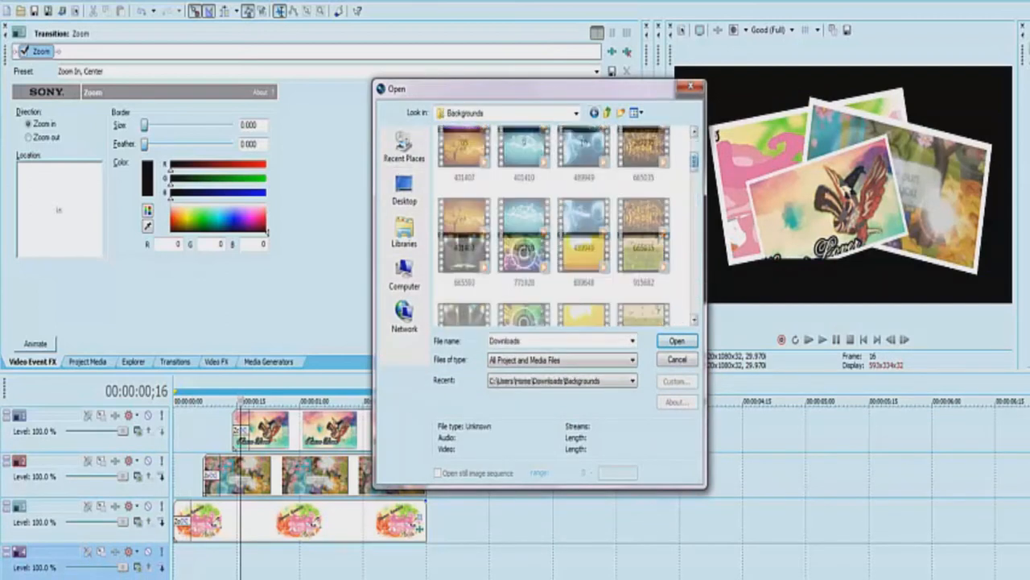
{"action": "left_click", "coordinate": [584, 222]}
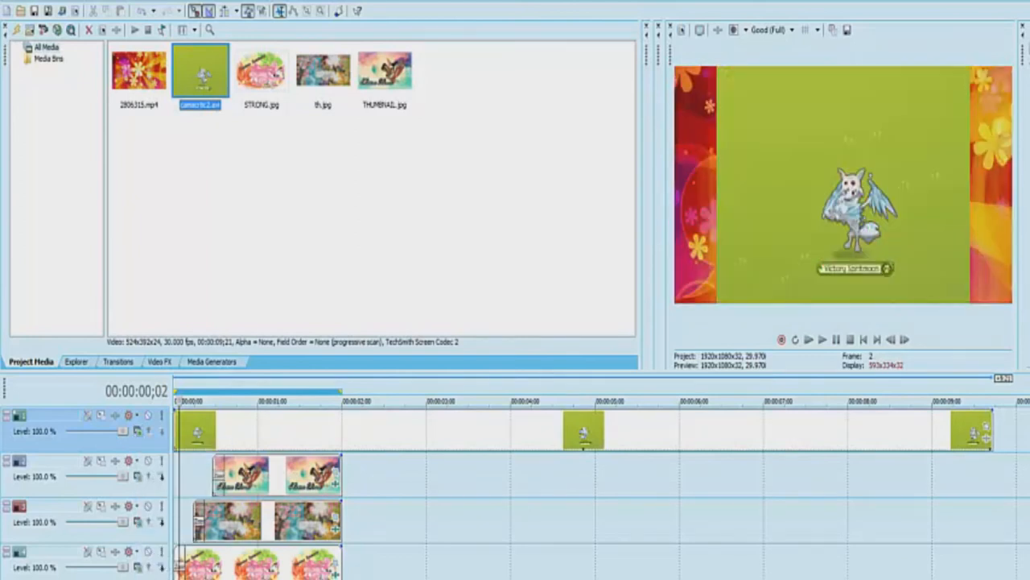
- Apply Chroma Keyer to camactic2 with High threshold 0.642 and Low threshold 0.074
{"action": "left_click", "coordinate": [159, 361]}
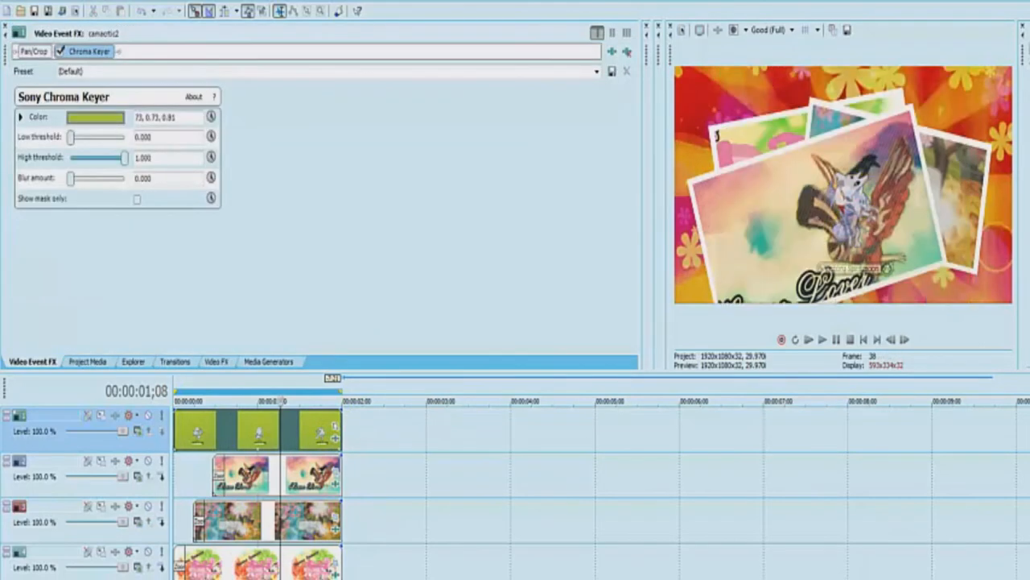
{"action": "left_click_drag", "start_coordinate": [124, 158], "coordinate": [104, 158]}
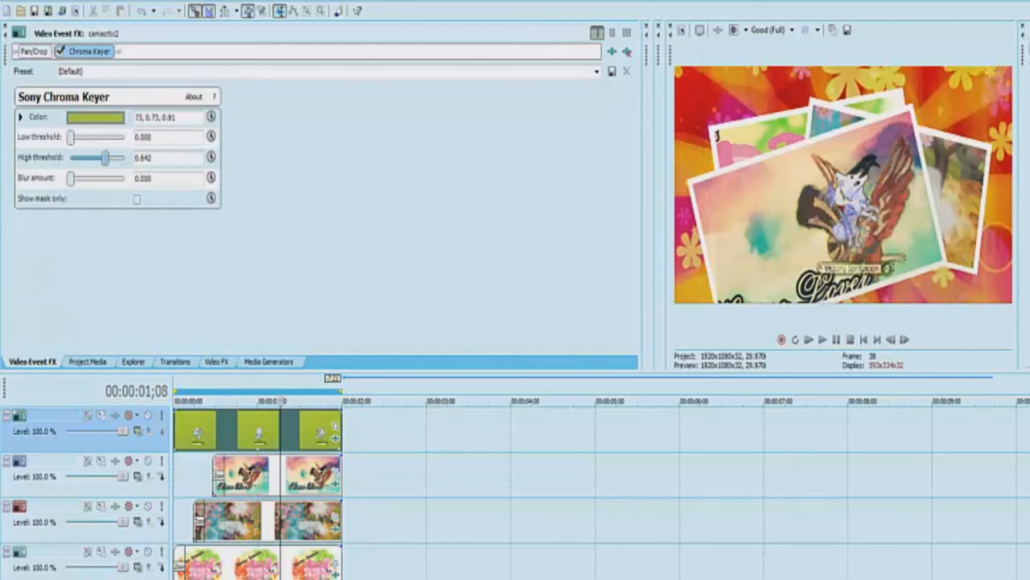
{"action": "left_click_drag", "start_coordinate": [71, 136], "coordinate": [78, 136]}
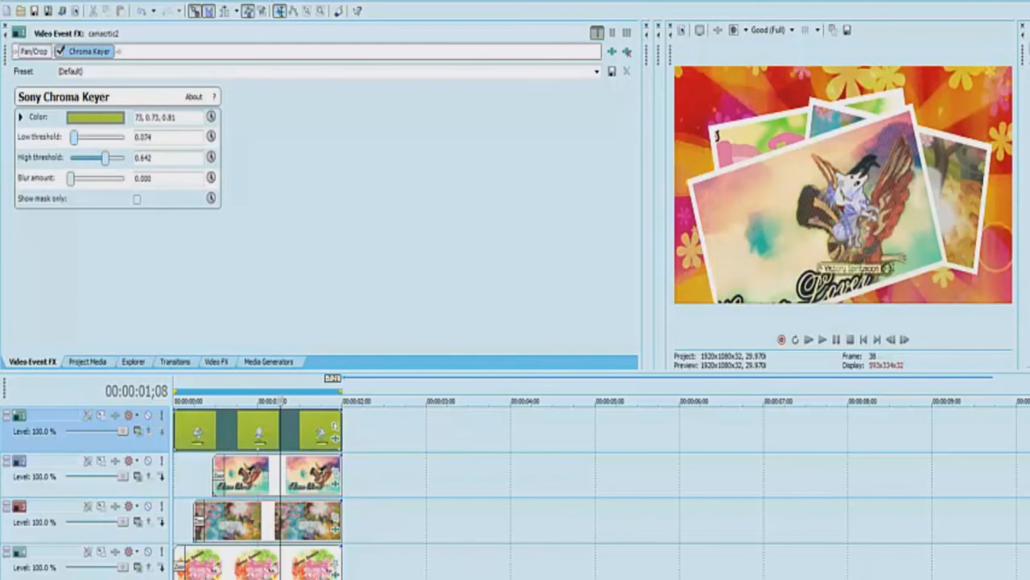
{"action": "left_click", "coordinate": [31, 51]}
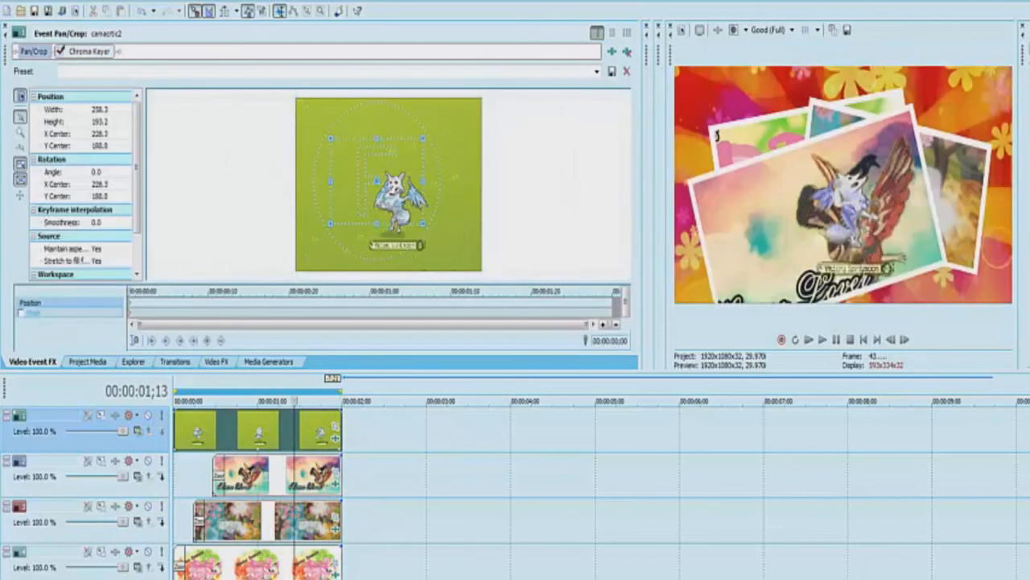